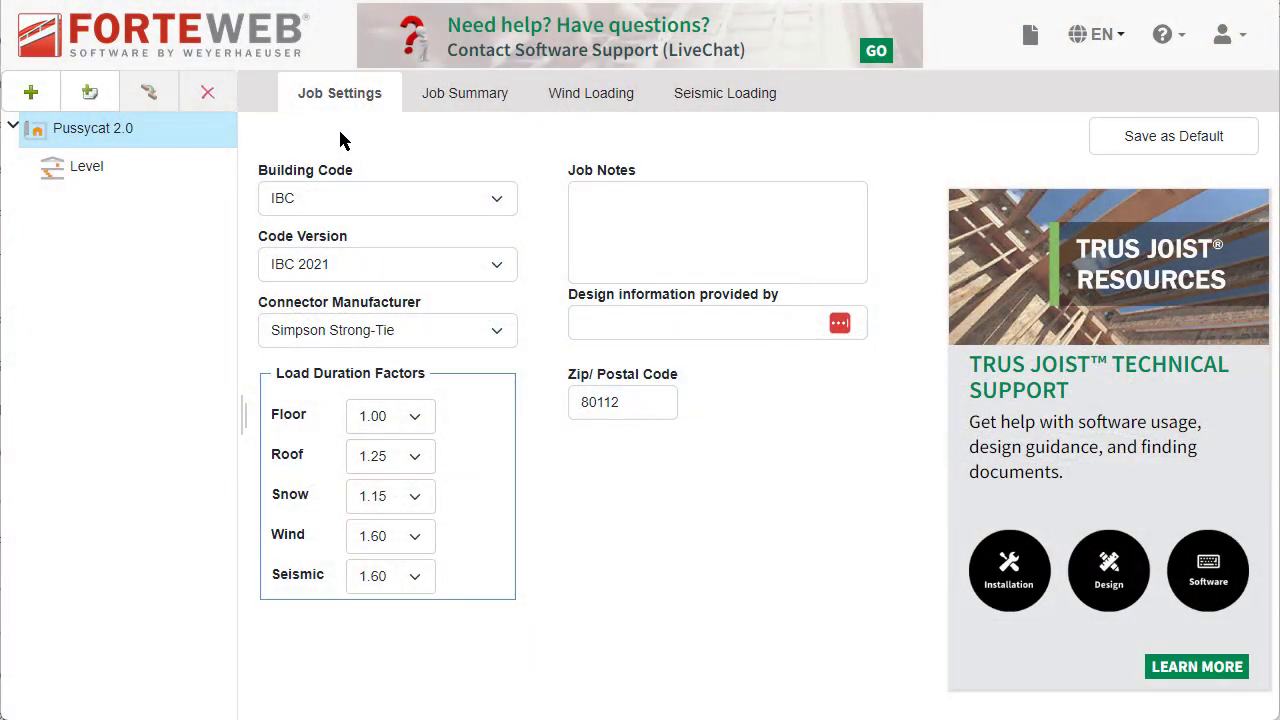
View the floor joist Solutions report, then go to the joist's Product Selection options.
click(1164, 34)
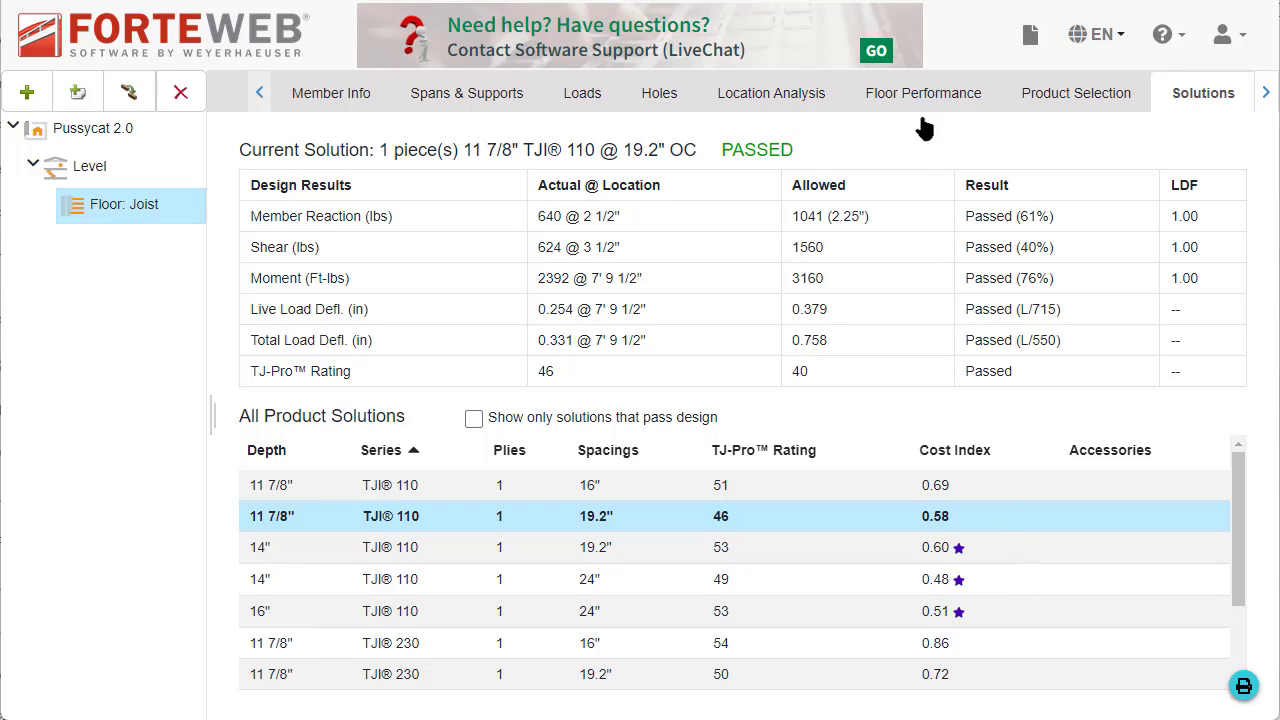
click(1076, 92)
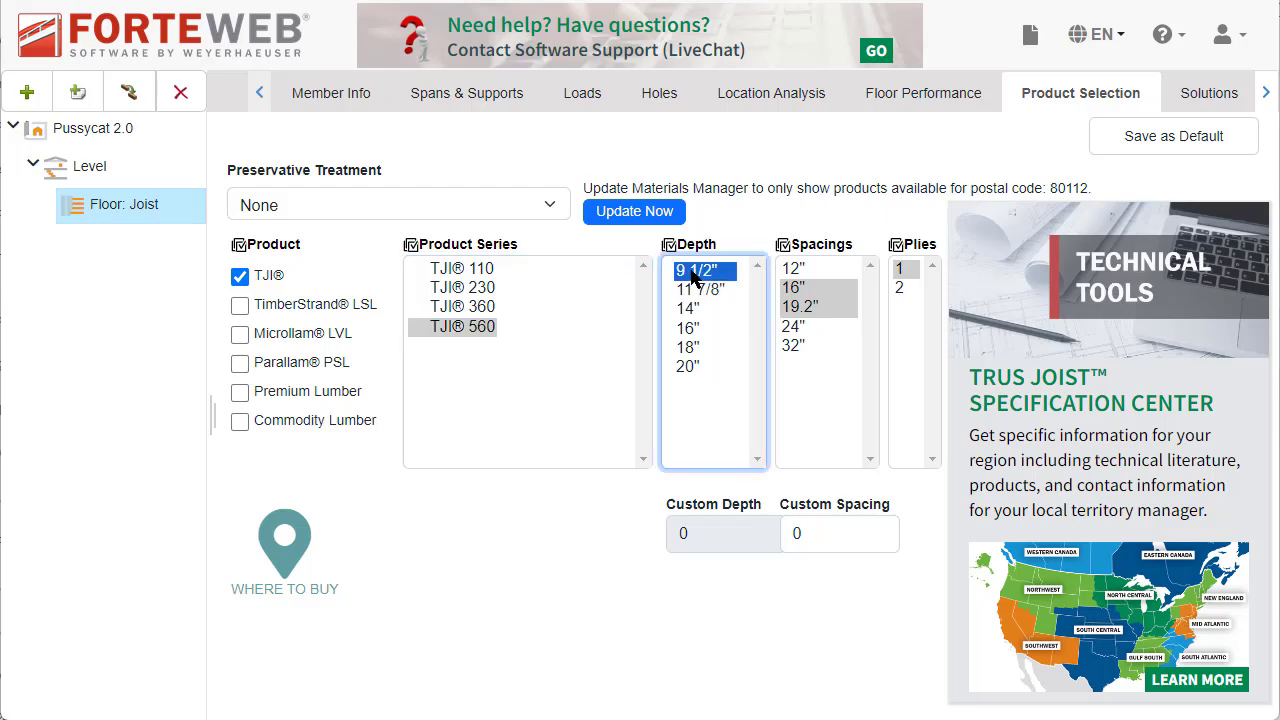
Restrict joists to TJI 560 at 9 1/2" depth, then visit the Weyerhaeuser Software YouTube channel.
click(1164, 32)
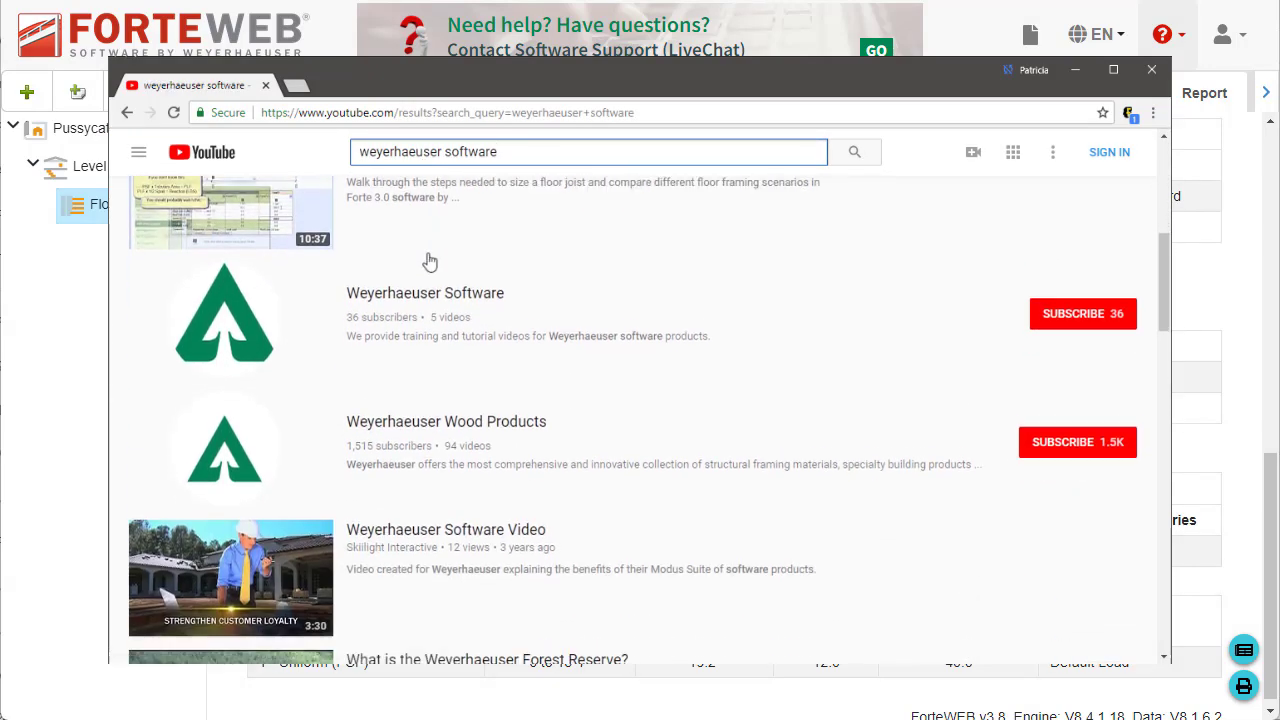
click(424, 292)
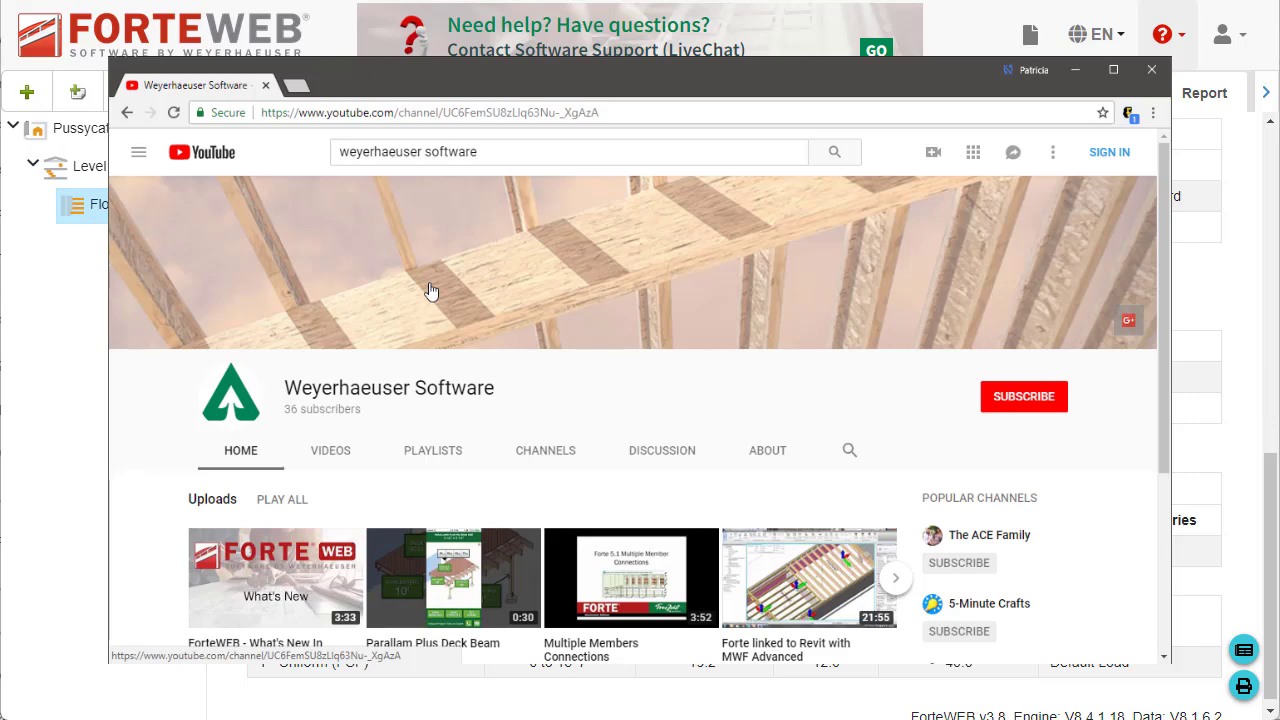